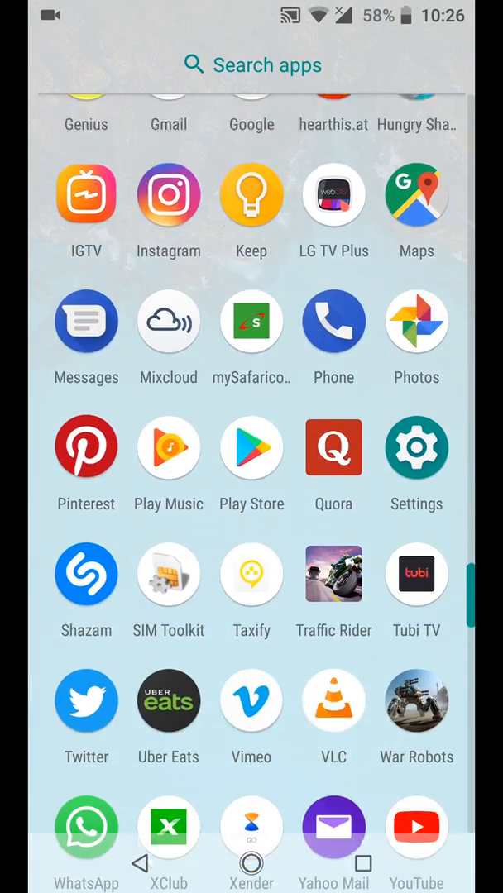
Bring up the Tech-ish Infinix Note 5 FM radio article in Chrome and scroll down to its Drive link for RADIO Apk.zip
{"action": "scroll", "scroll_direction": "down", "scroll_amount": 3}
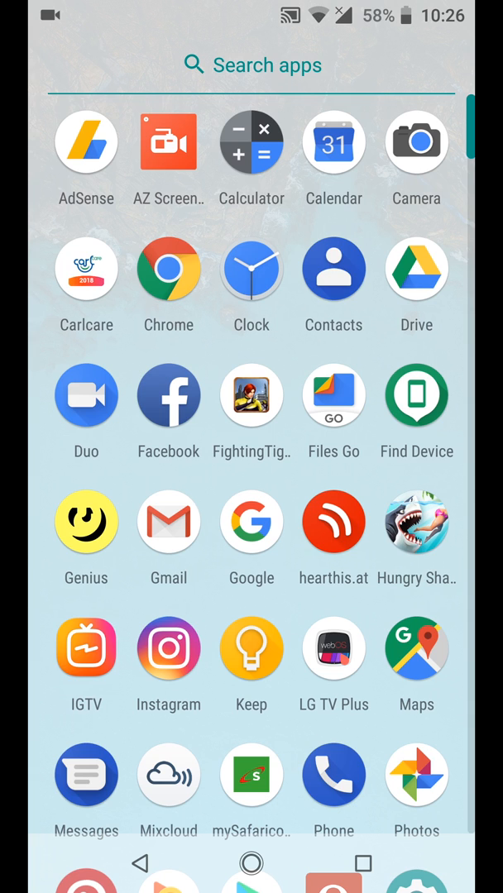
{"action": "scroll", "scroll_direction": "down", "scroll_amount": 3}
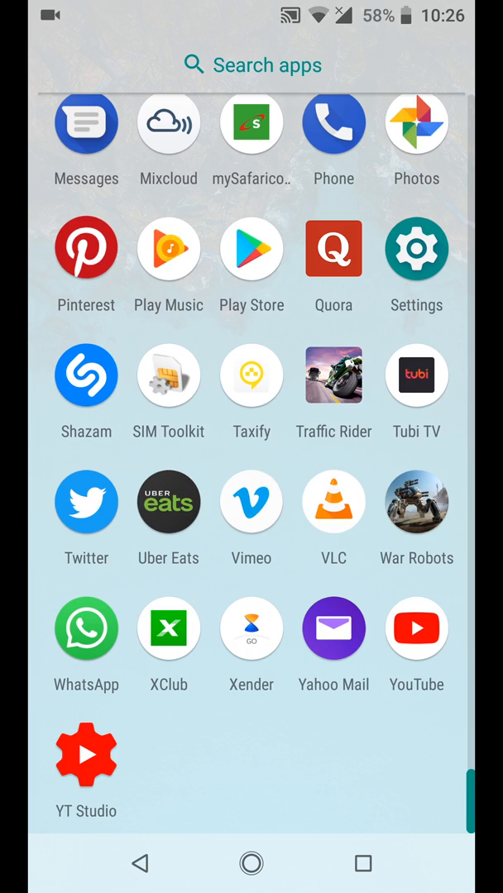
{"action": "left_click", "coordinate": [252, 863]}
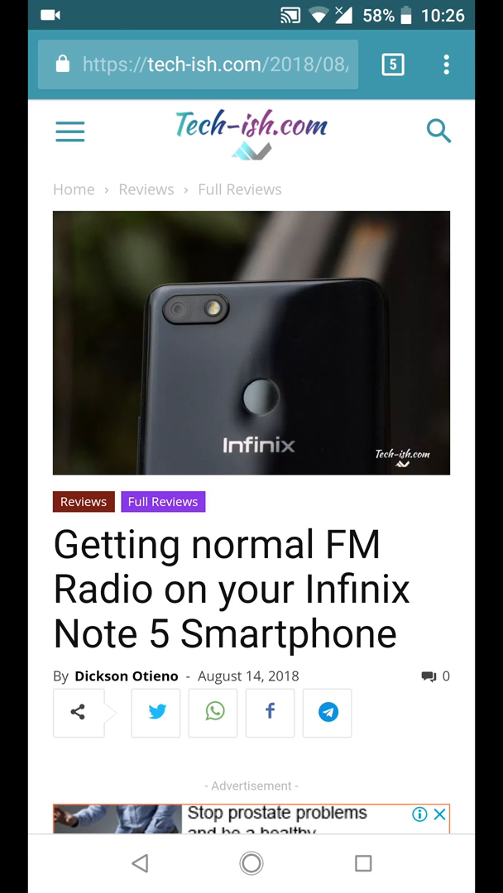
{"action": "scroll", "scroll_direction": "down", "scroll_amount": 3}
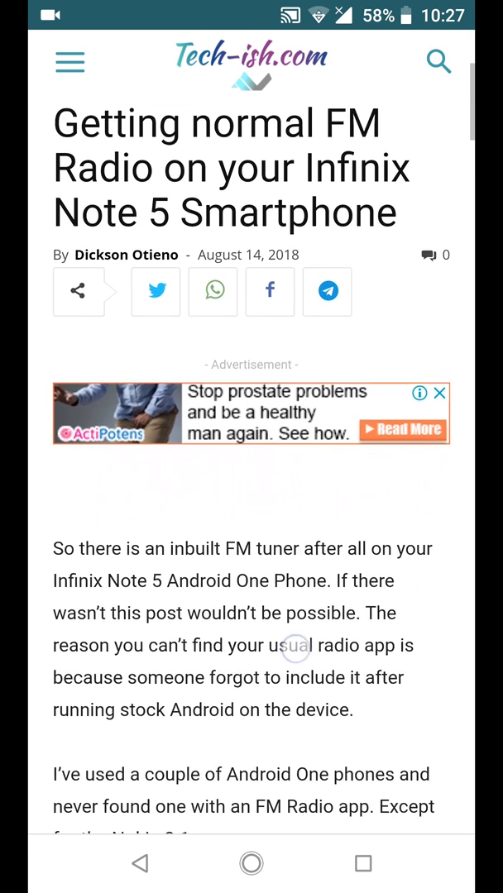
{"action": "scroll", "scroll_direction": "down", "scroll_amount": 3}
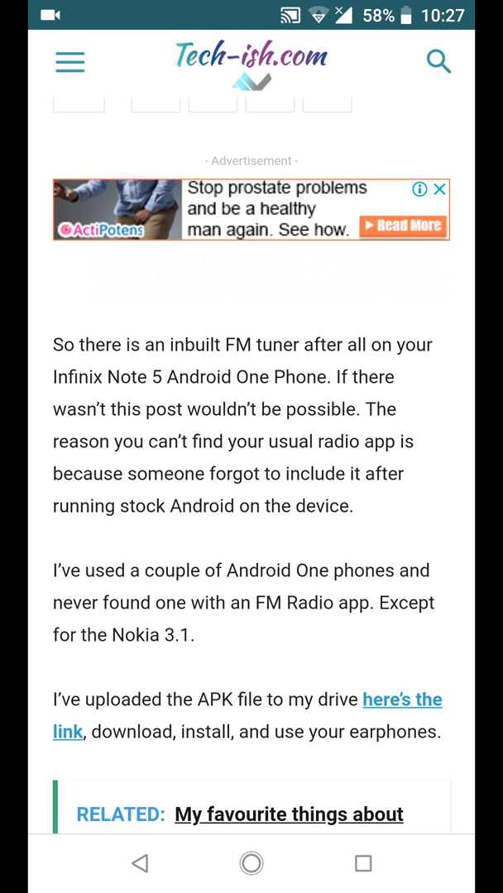
{"action": "scroll", "scroll_direction": "down", "scroll_amount": 3}
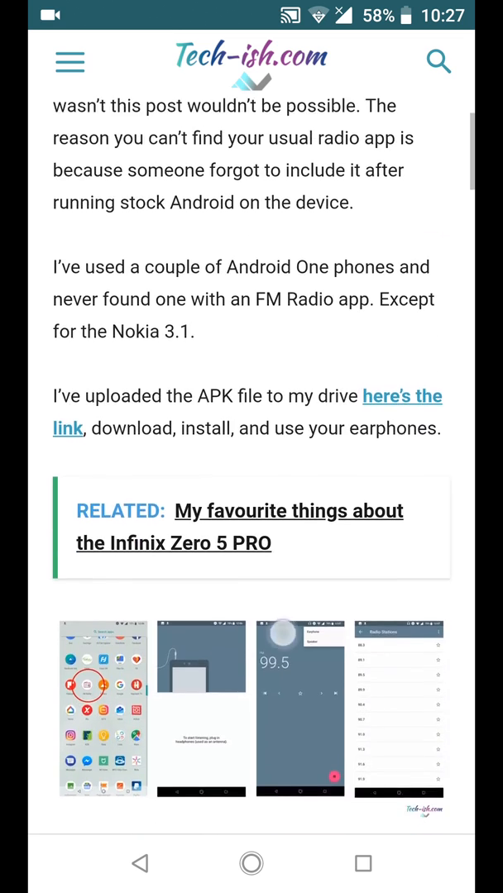
{"action": "scroll", "scroll_direction": "down", "scroll_amount": 3}
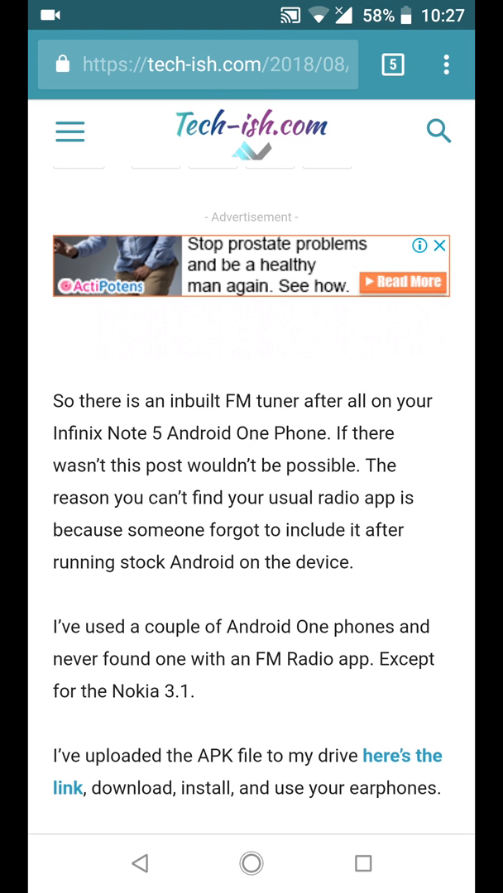
{"action": "scroll", "scroll_direction": "down", "scroll_amount": 3}
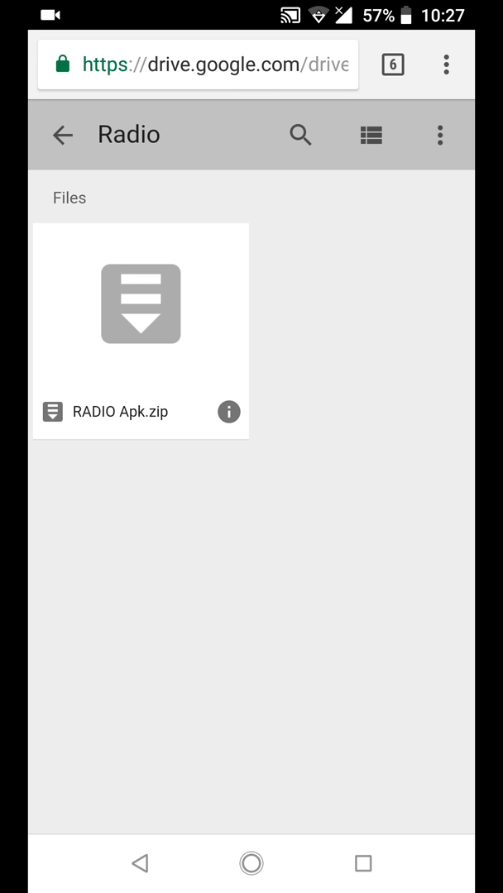
Go home and scroll the app drawer to reach the Files Go file manager
{"action": "left_click", "coordinate": [392, 66]}
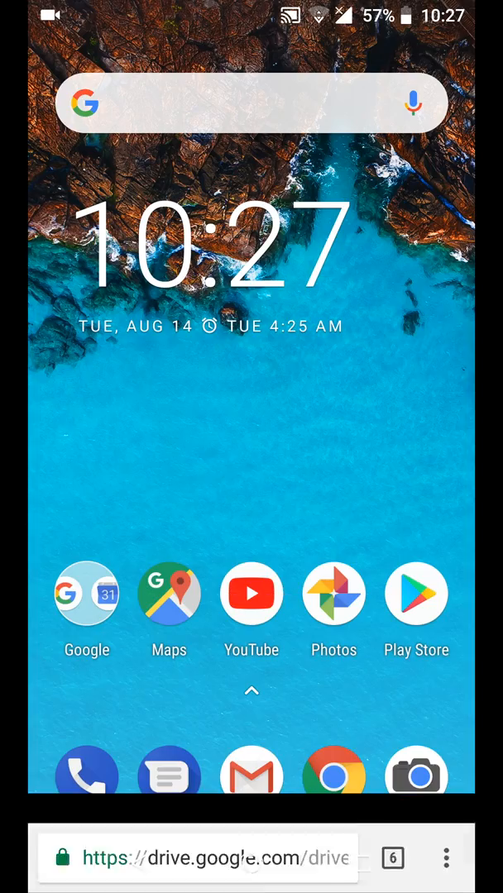
{"action": "left_click", "coordinate": [251, 691]}
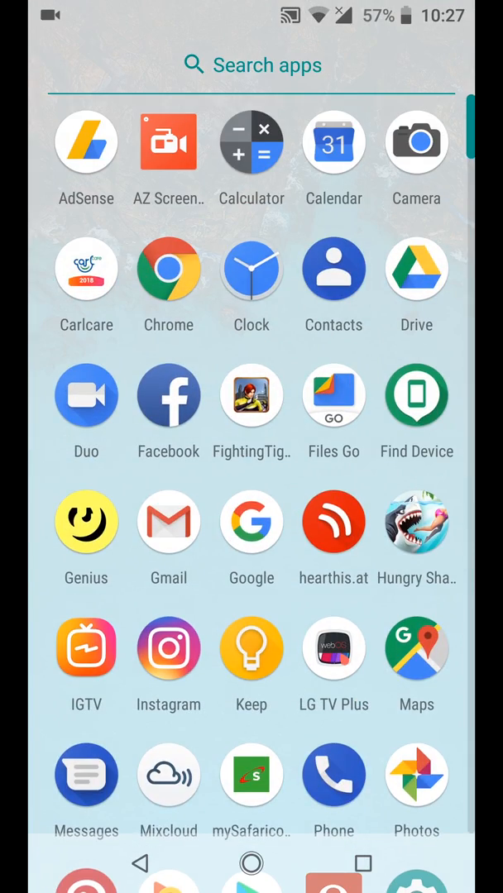
{"action": "scroll", "scroll_direction": "down", "scroll_amount": 3}
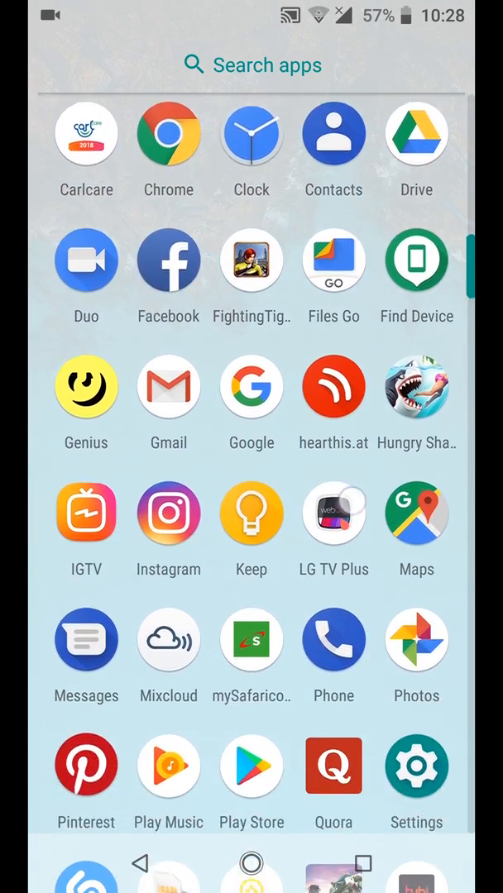
{"action": "scroll", "scroll_direction": "down", "scroll_amount": 3}
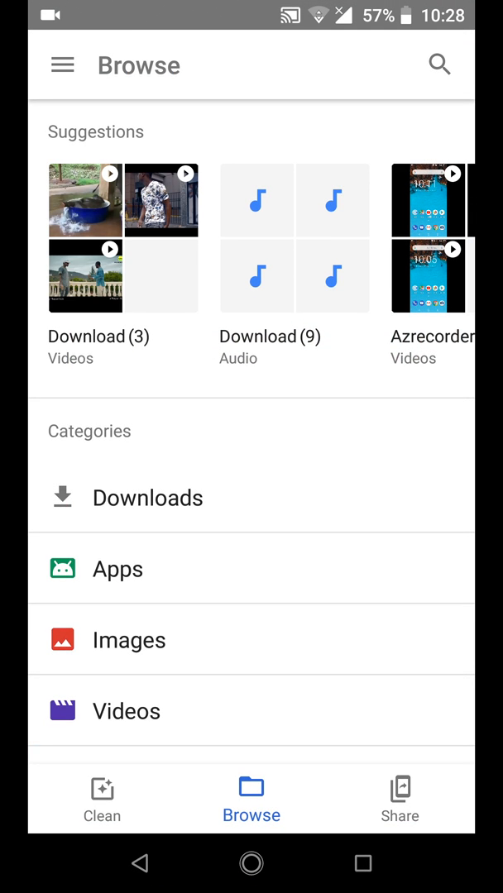
From Downloads, extract RADIO Apk.zip, keep the zip, and launch the extracted FM Radio APK installer
{"action": "left_click", "coordinate": [147, 496]}
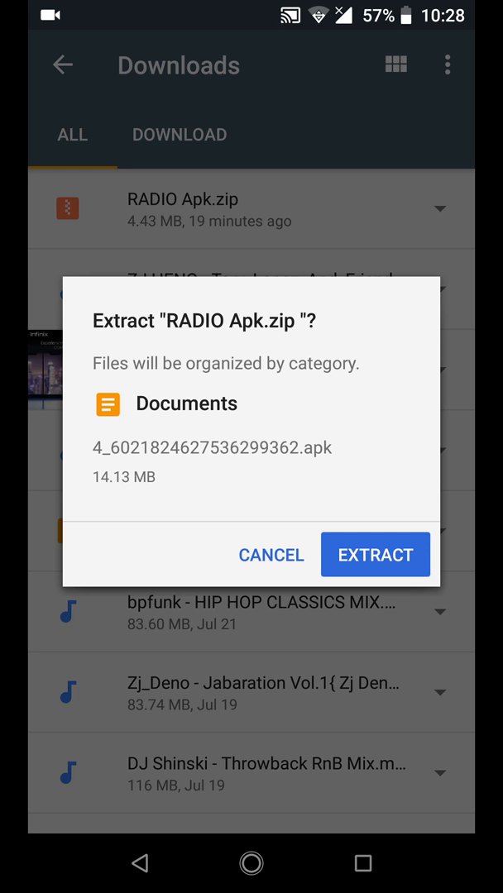
{"action": "left_click", "coordinate": [373, 554]}
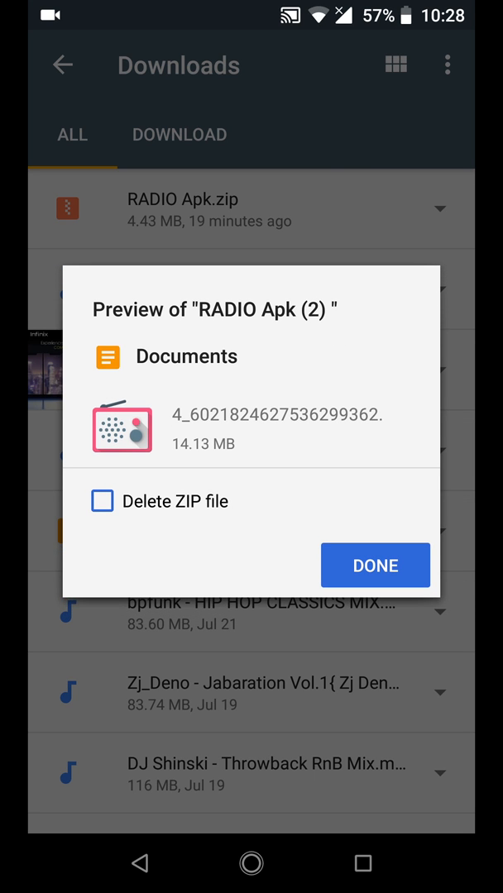
{"action": "left_click", "coordinate": [374, 566]}
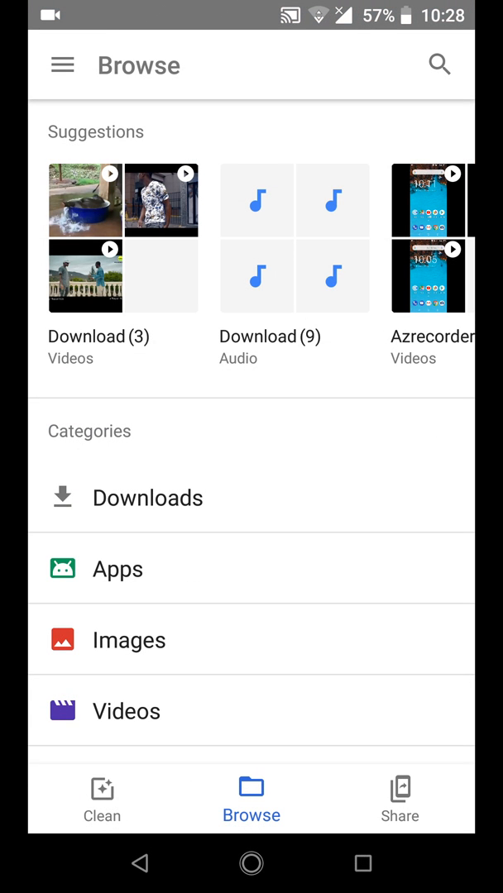
{"action": "left_click", "coordinate": [117, 568]}
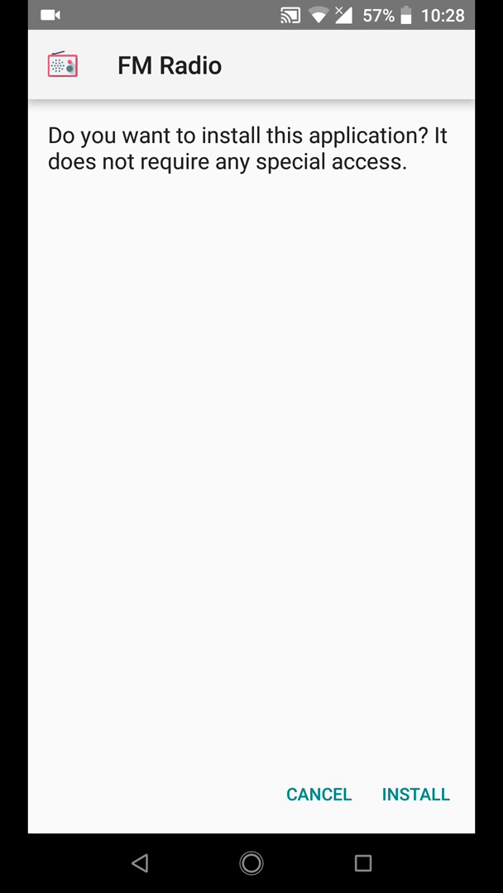
Install the FM Radio app and open it once installation completes
{"action": "left_click", "coordinate": [415, 794]}
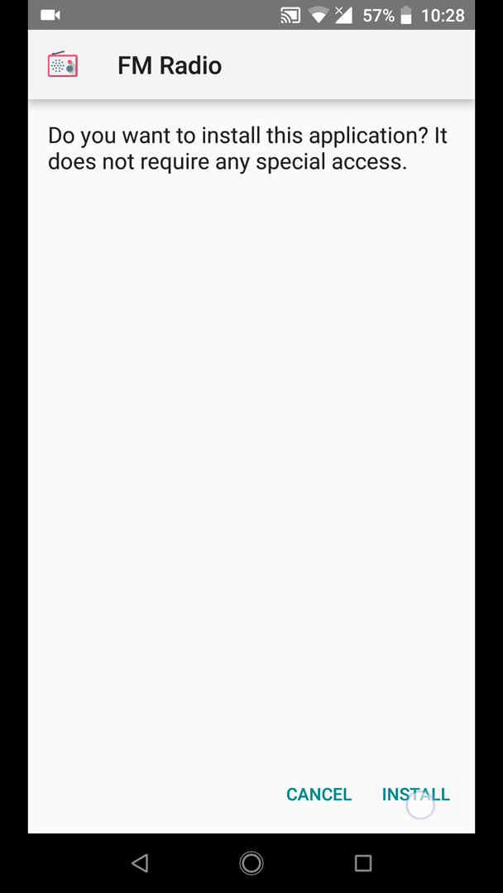
{"action": "left_click", "coordinate": [414, 793]}
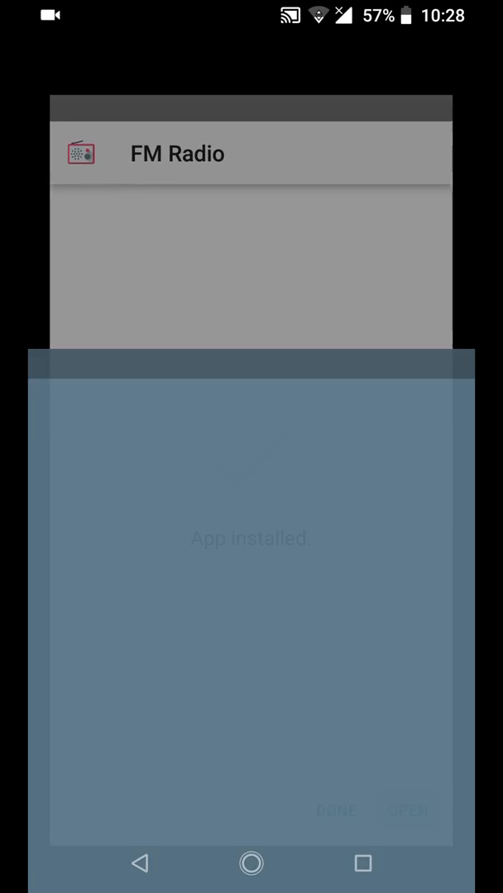
{"action": "left_click", "coordinate": [407, 810]}
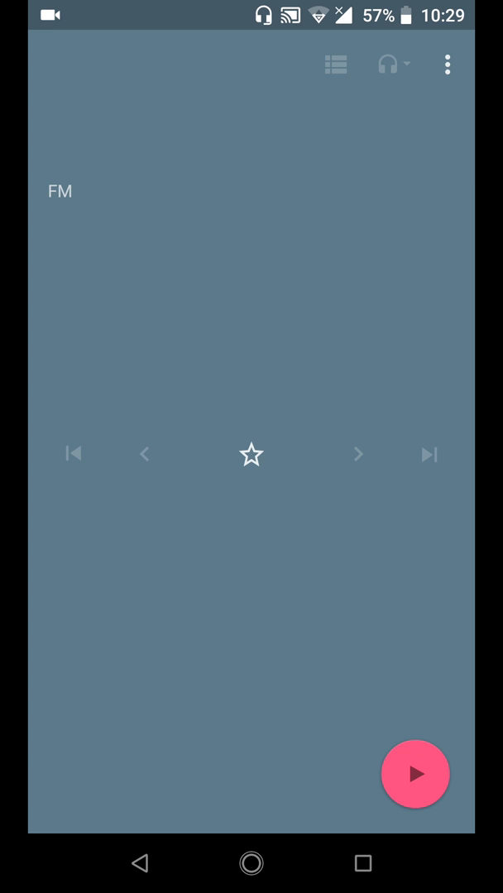
Allow audio recording, start FM playback, and seek down to station 100.3
{"action": "left_click", "coordinate": [415, 774]}
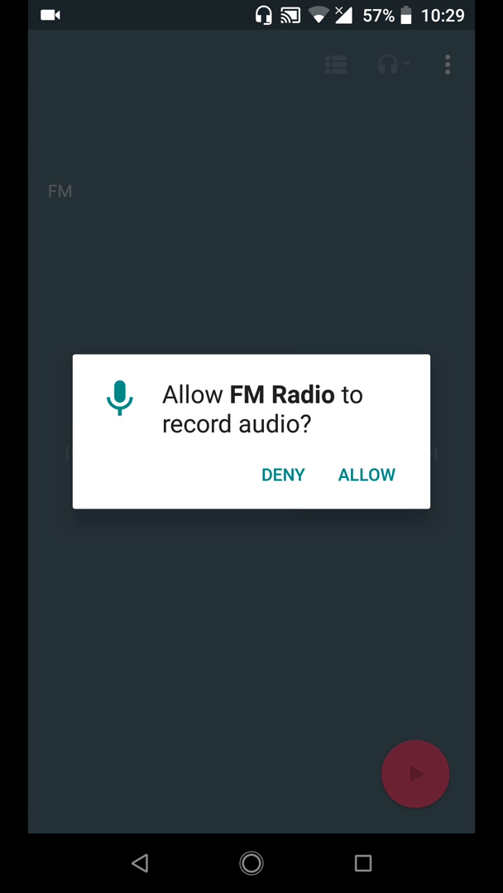
{"action": "left_click", "coordinate": [366, 474]}
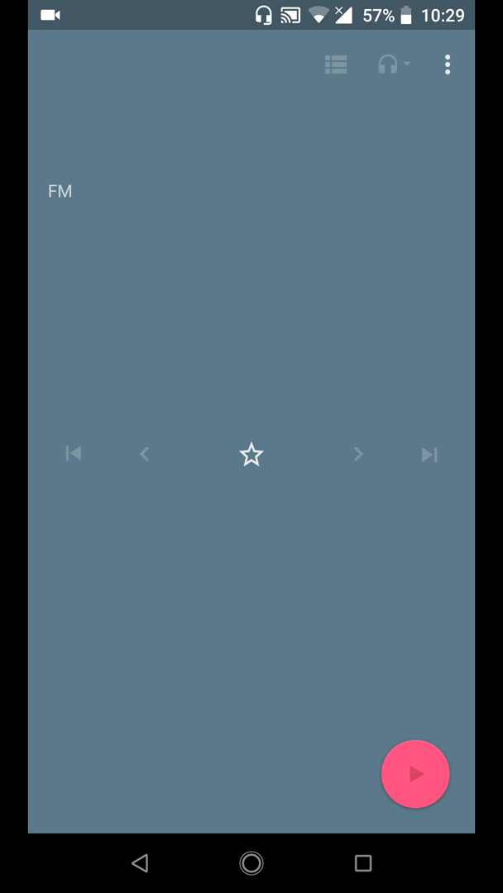
{"action": "left_click", "coordinate": [413, 774]}
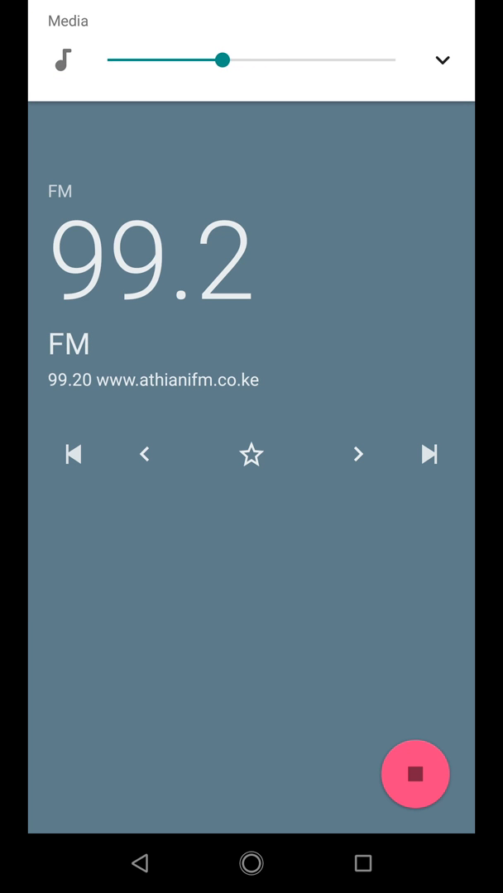
{"action": "left_click", "coordinate": [426, 453]}
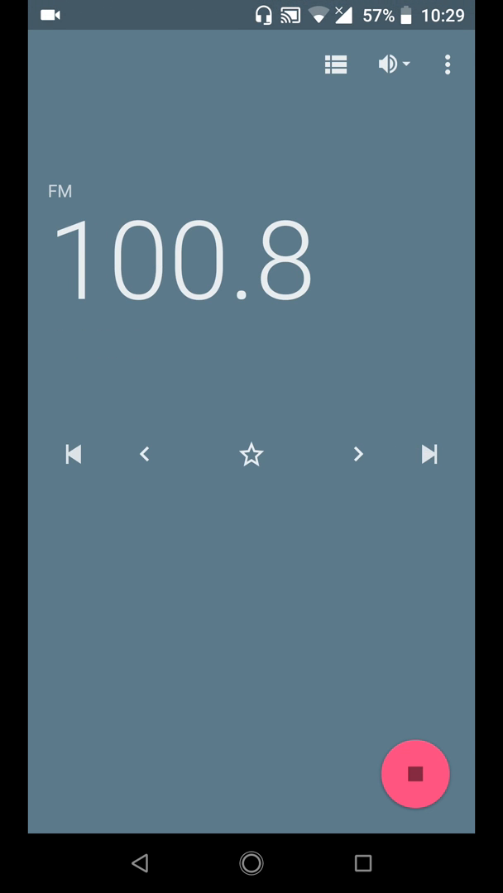
{"action": "left_click", "coordinate": [143, 455]}
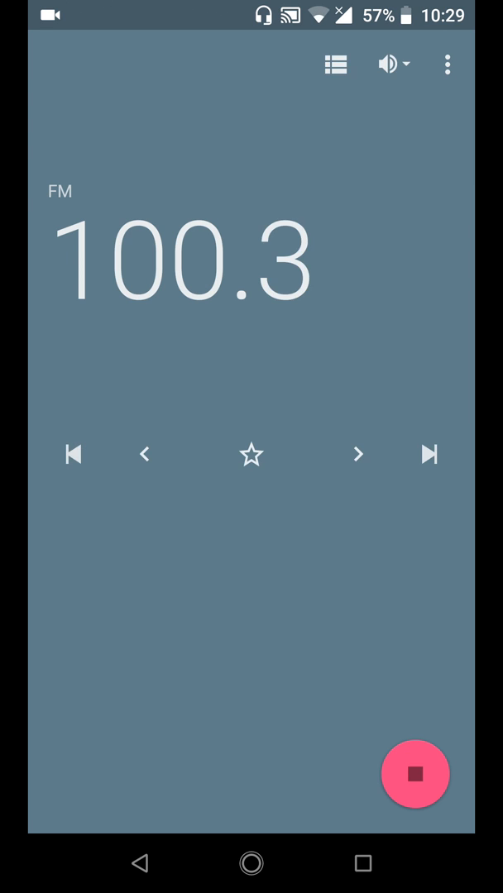
{"action": "left_click", "coordinate": [334, 63]}
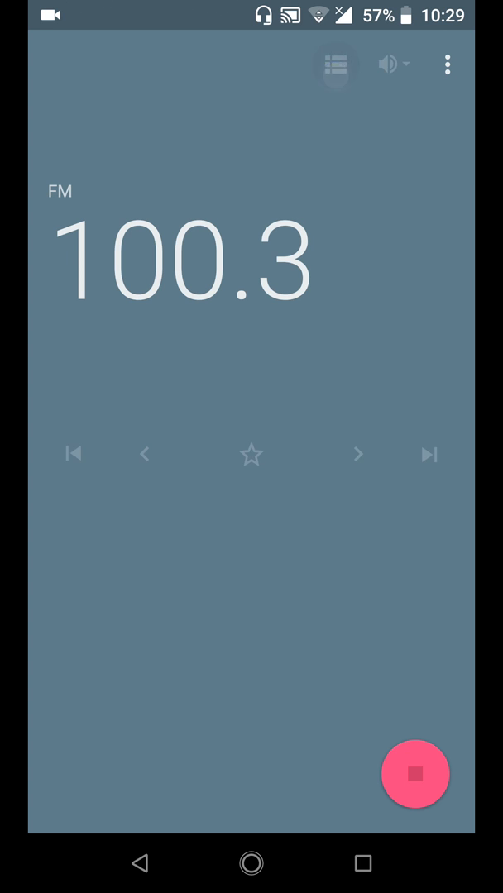
Scan for stations and scroll the 42-entry list up to the frequencies around 107.1
{"action": "left_click", "coordinate": [334, 64]}
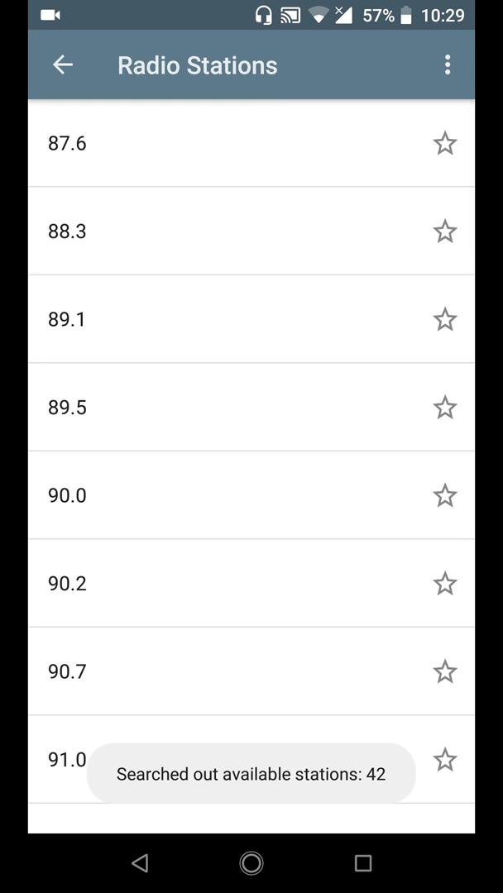
{"action": "scroll", "scroll_direction": "down", "scroll_amount": 3}
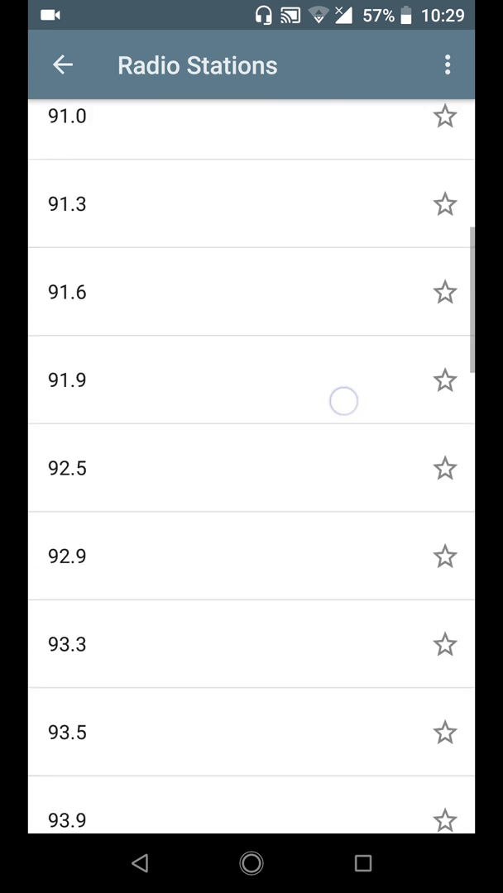
{"action": "scroll", "scroll_direction": "up", "scroll_amount": 3}
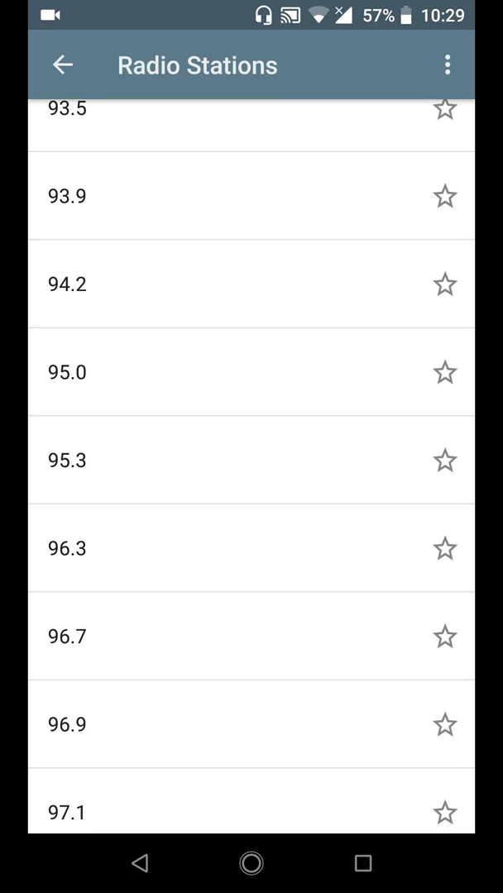
{"action": "scroll", "scroll_direction": "down", "scroll_amount": 3}
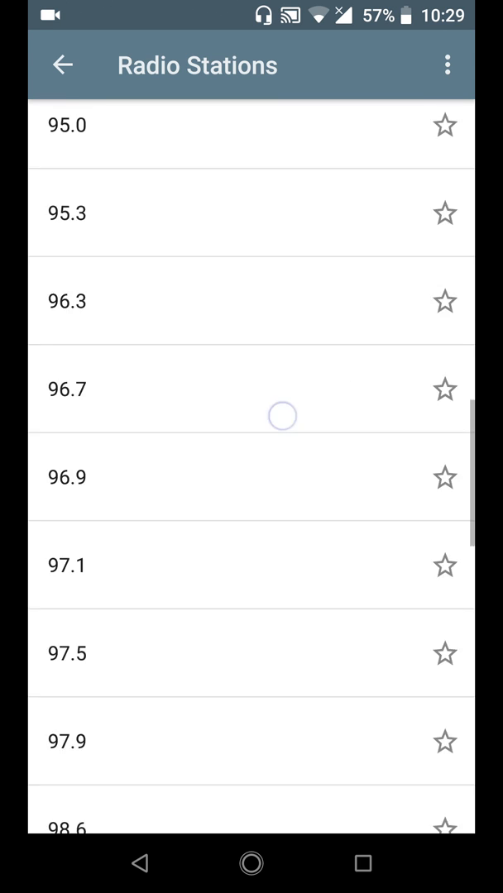
{"action": "scroll", "scroll_direction": "down", "scroll_amount": 3}
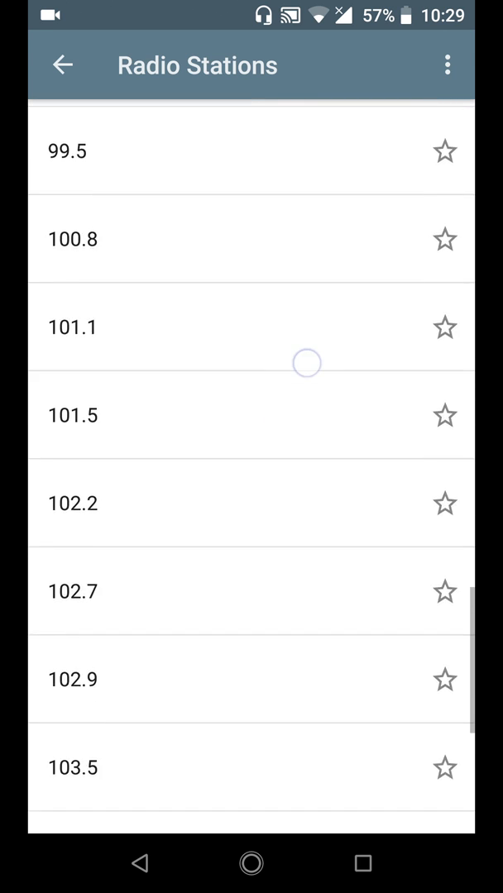
{"action": "scroll", "scroll_direction": "down", "scroll_amount": 3}
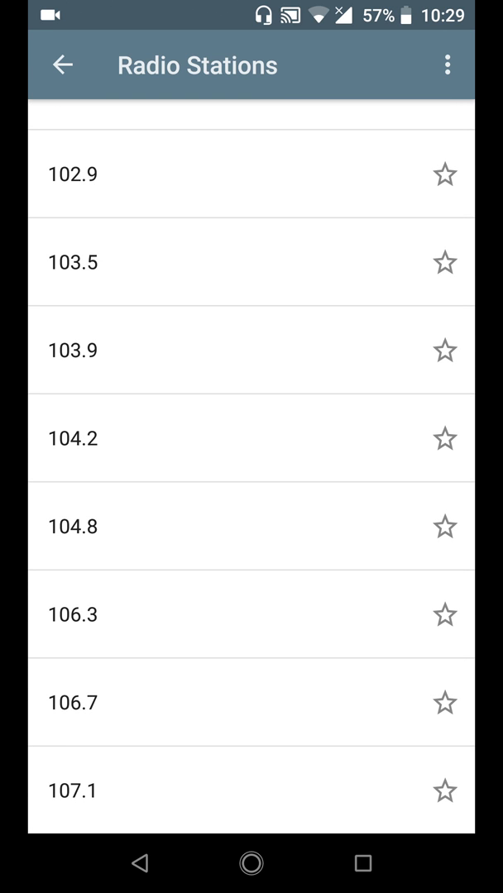
Tune to 103.5 from the station list and slide the media volume down
{"action": "left_click", "coordinate": [70, 261]}
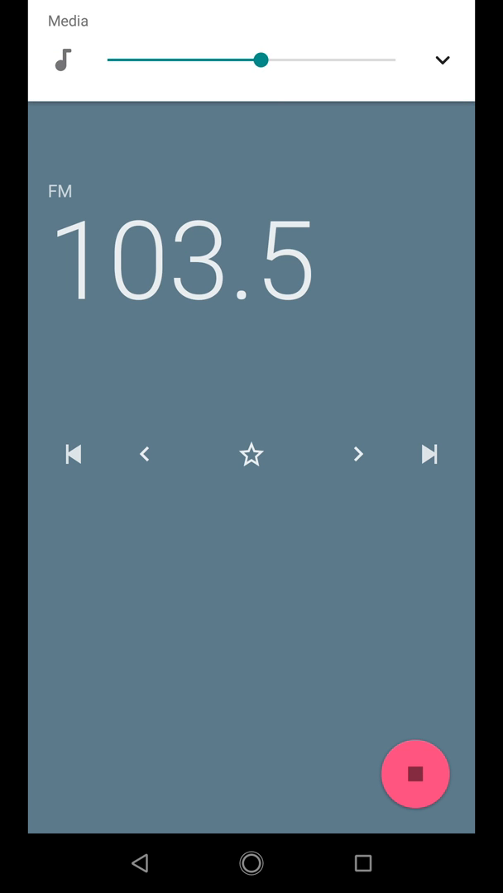
{"action": "left_click_drag", "start_coordinate": [261, 59], "coordinate": [244, 59]}
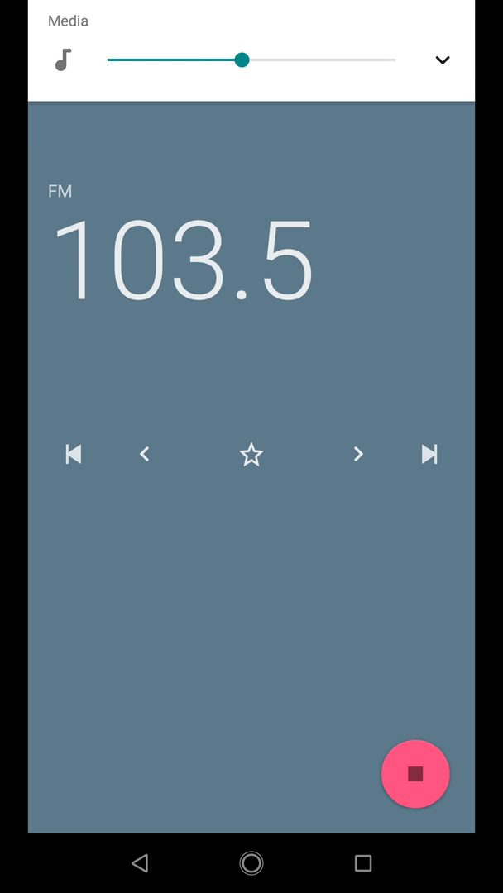
{"action": "left_click_drag", "start_coordinate": [244, 60], "coordinate": [187, 60]}
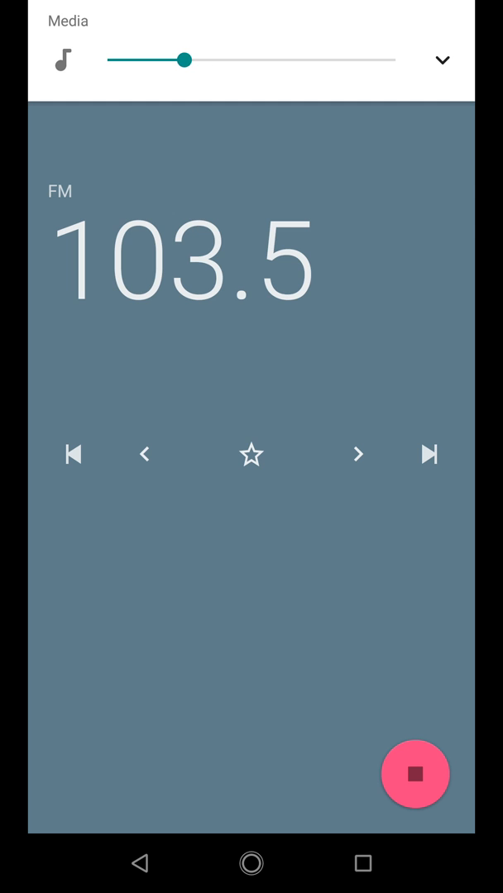